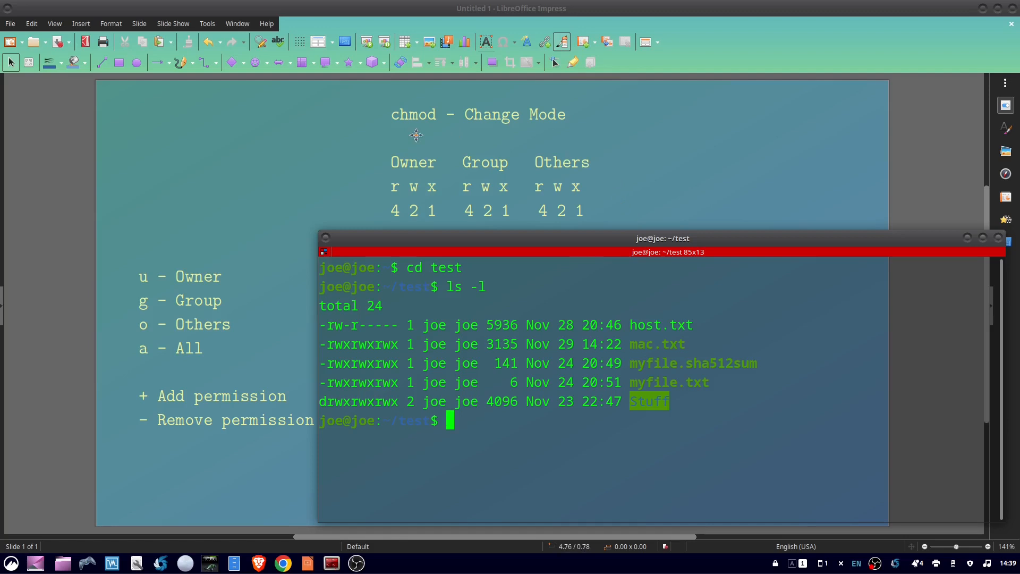
pyautogui.moveTo(439, 130)
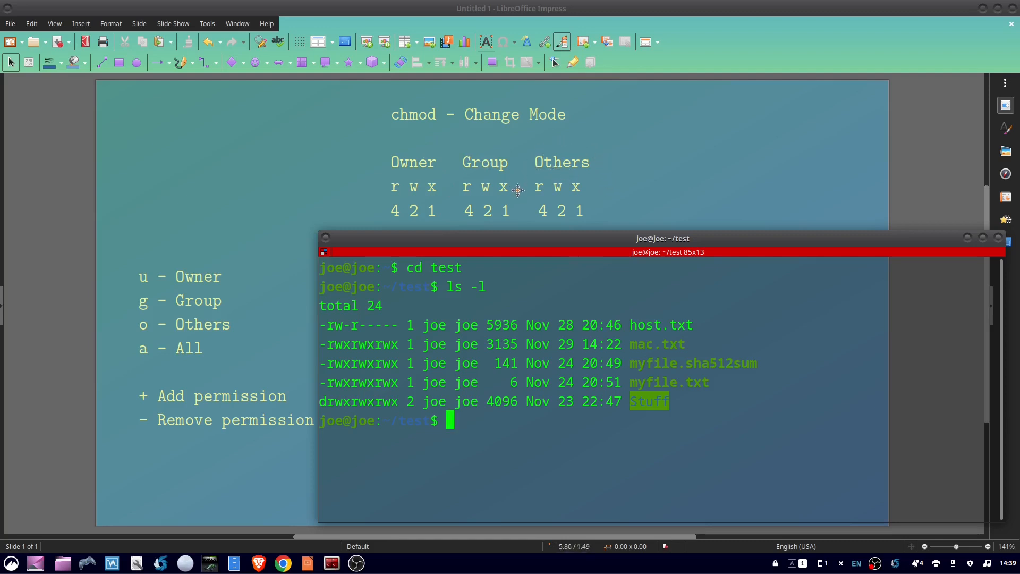
pyautogui.moveTo(392, 190)
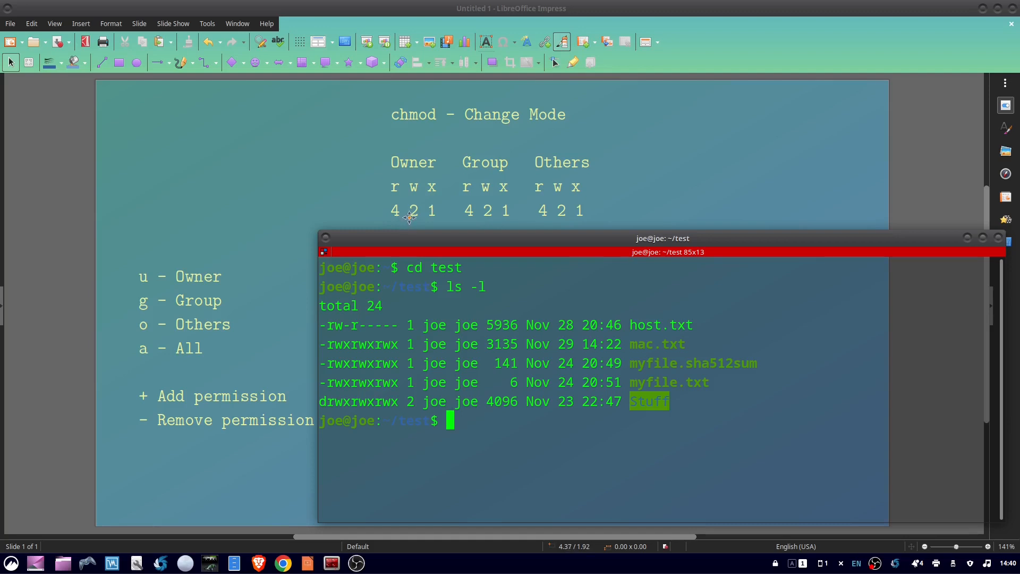
pyautogui.moveTo(401, 173)
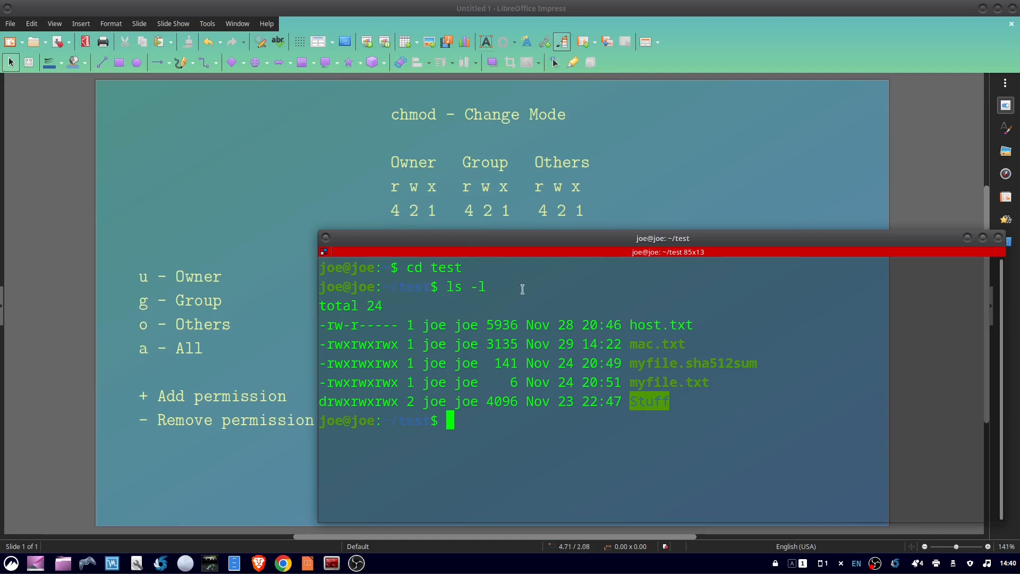
pyautogui.moveTo(511, 298)
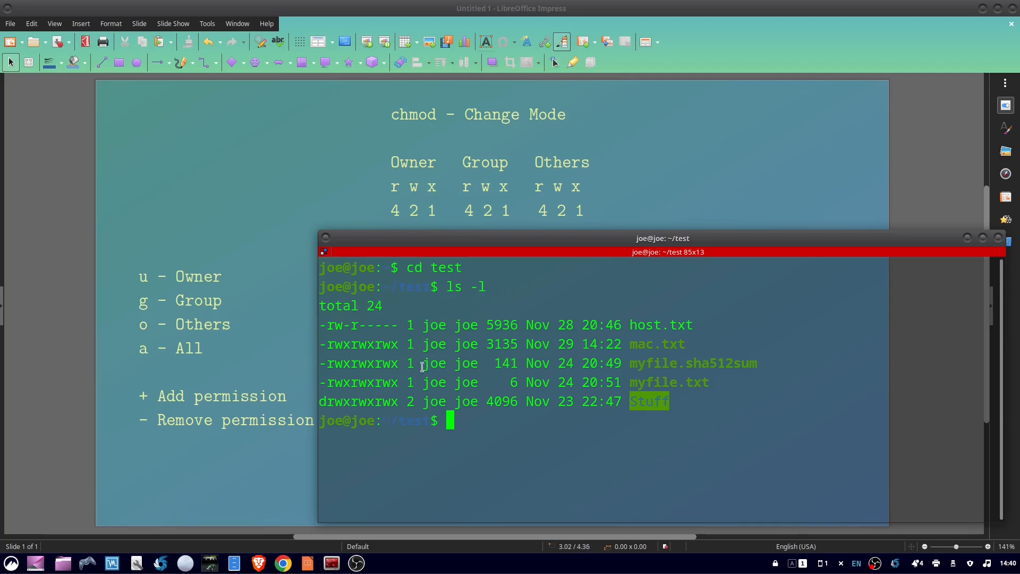
pyautogui.moveTo(323, 319)
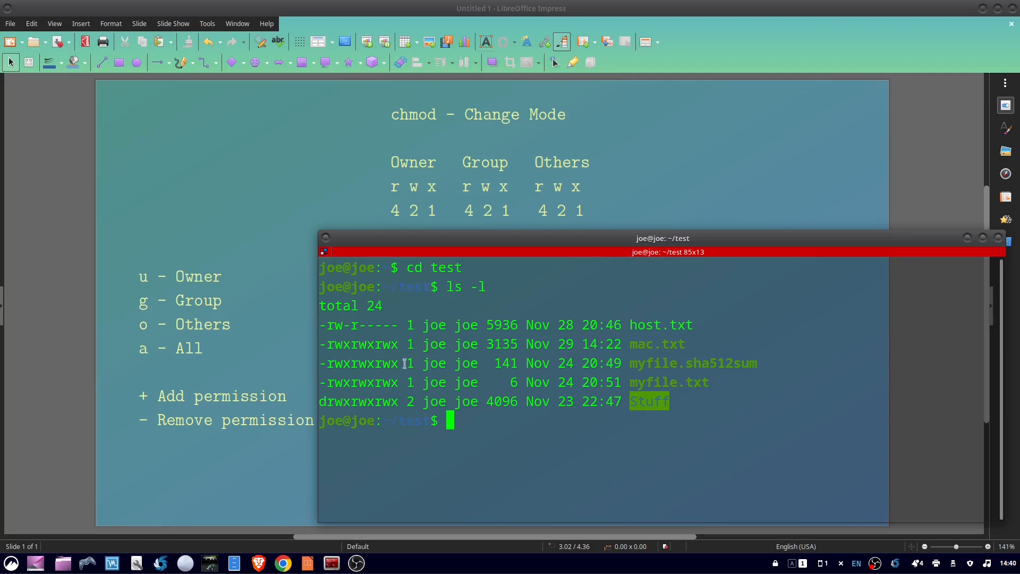
pyautogui.moveTo(477, 476)
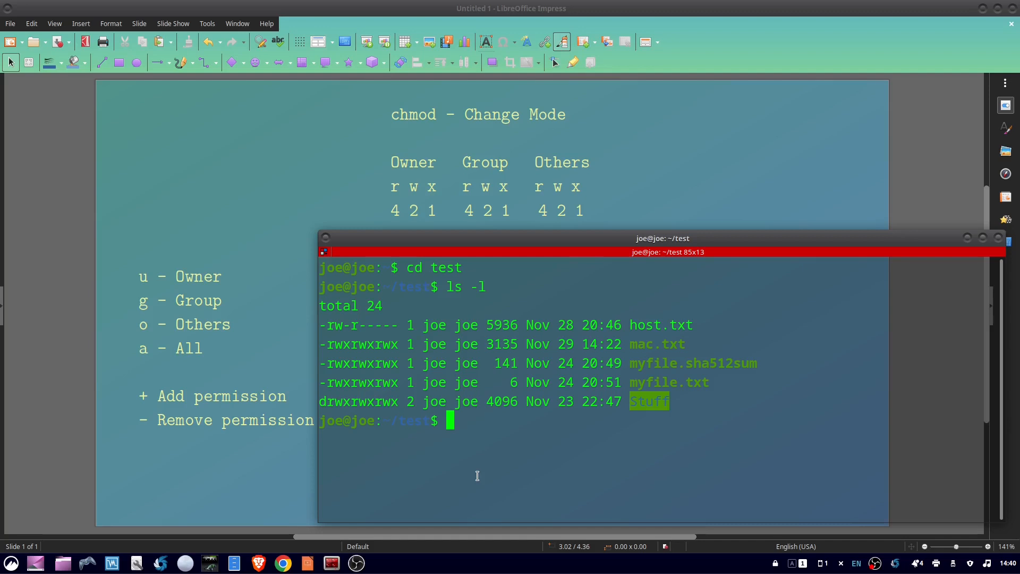
# - Run chmod 744 host.txt and relist with ls -l to confirm rwxr--r--
pyautogui.write('chmo')
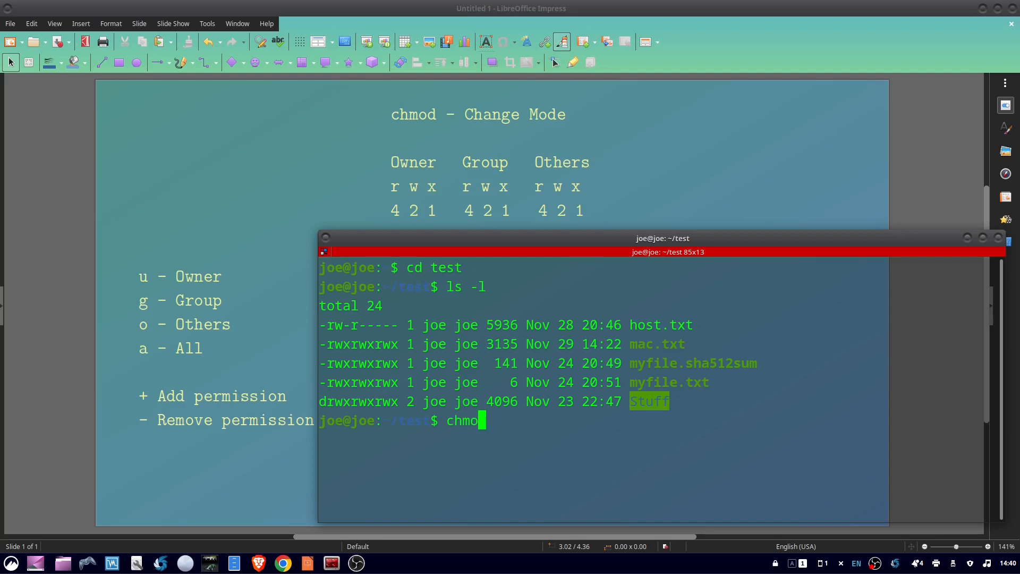
pyautogui.write('d')
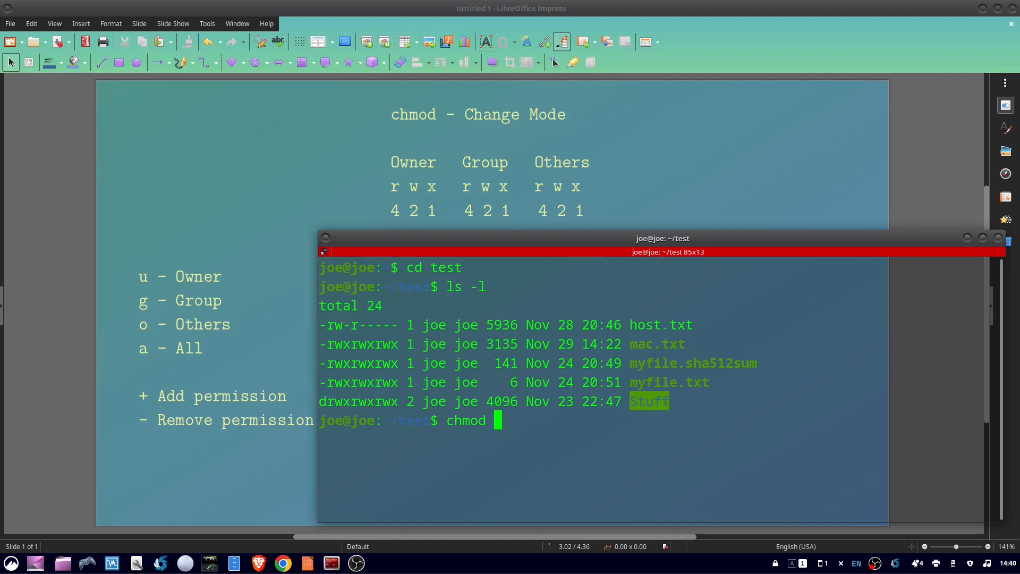
pyautogui.write('7')
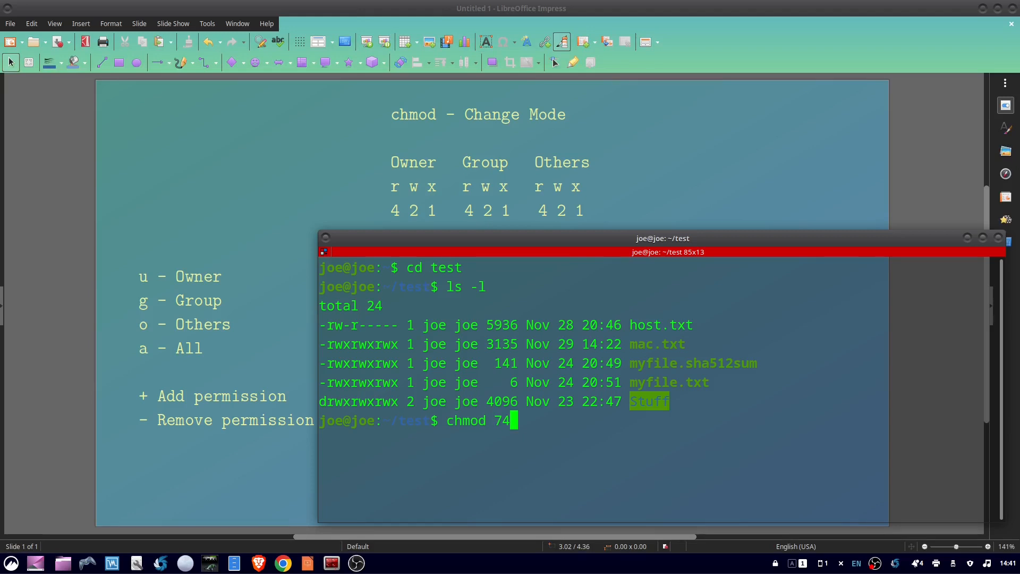
pyautogui.write('4')
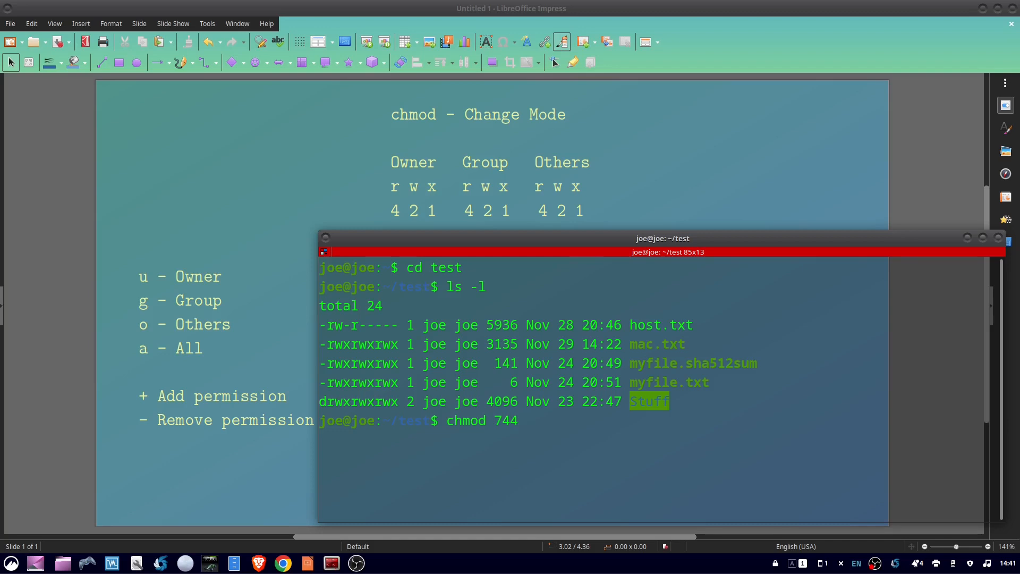
pyautogui.write('host')
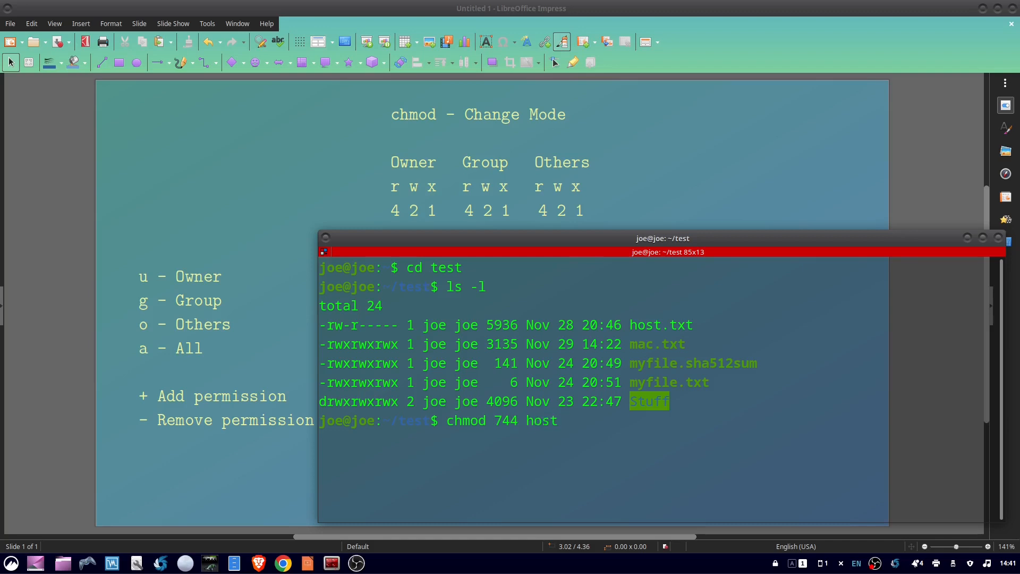
pyautogui.write('.txt')
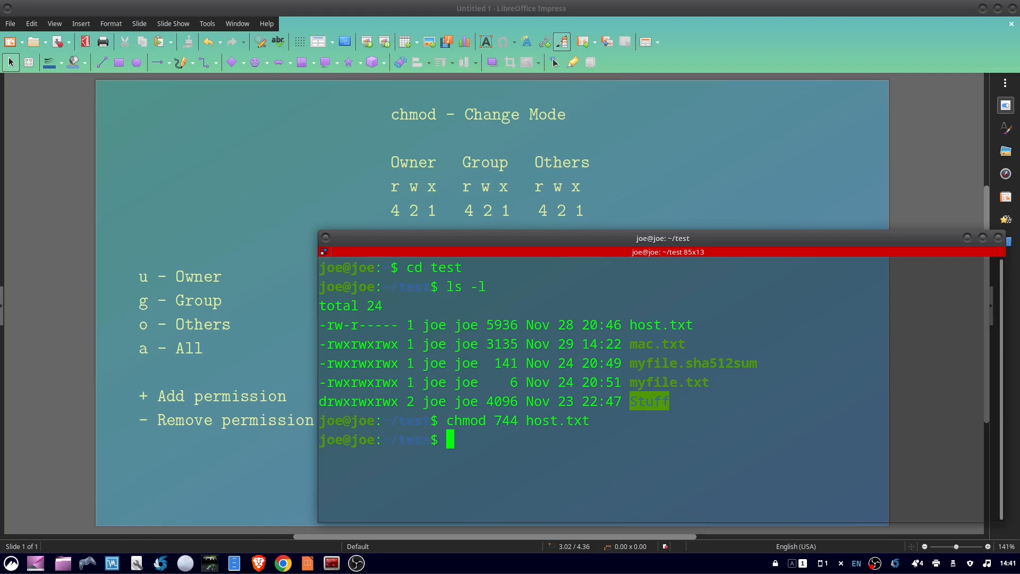
pyautogui.write('ls -l')
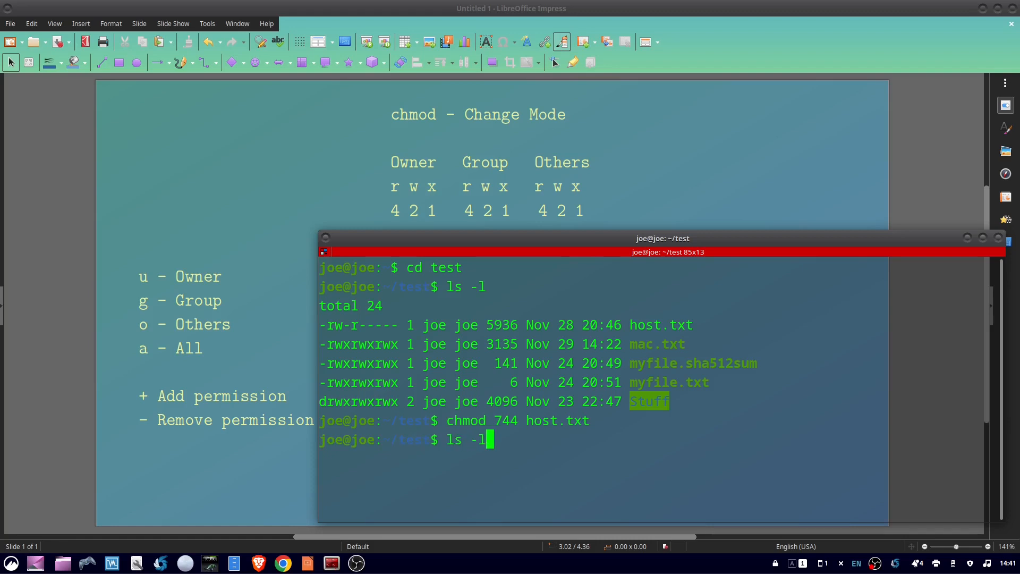
pyautogui.press('Return')
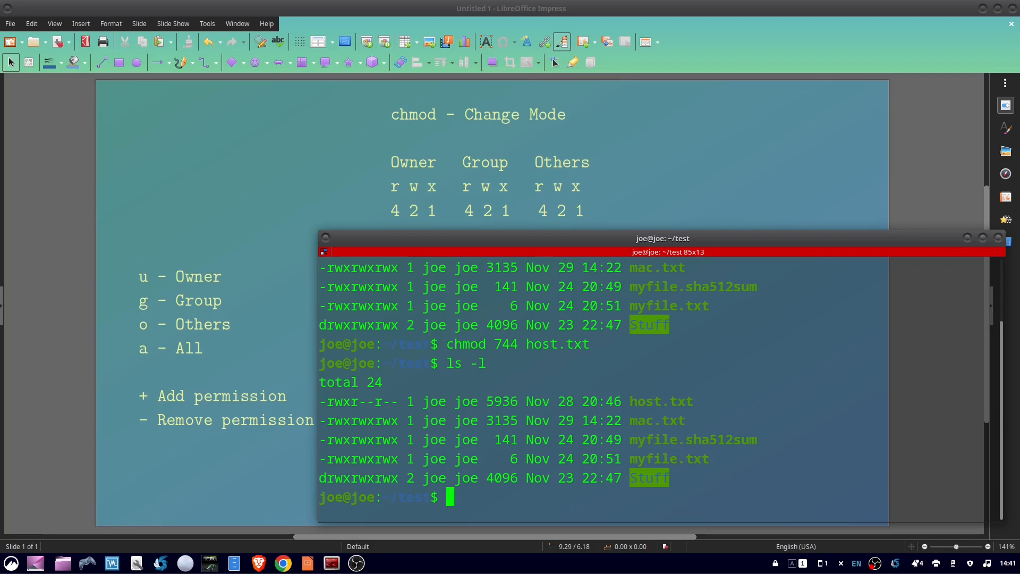
# - Run chmod 744 Stuff and relist to confirm drwxr--r--, starting the next chmod
pyautogui.write('chmod')
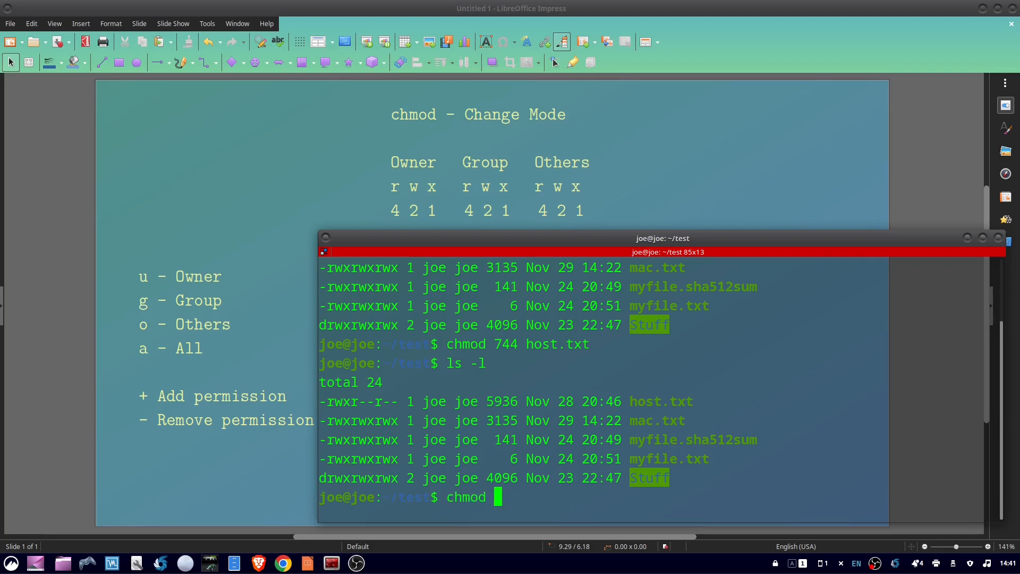
pyautogui.write('744')
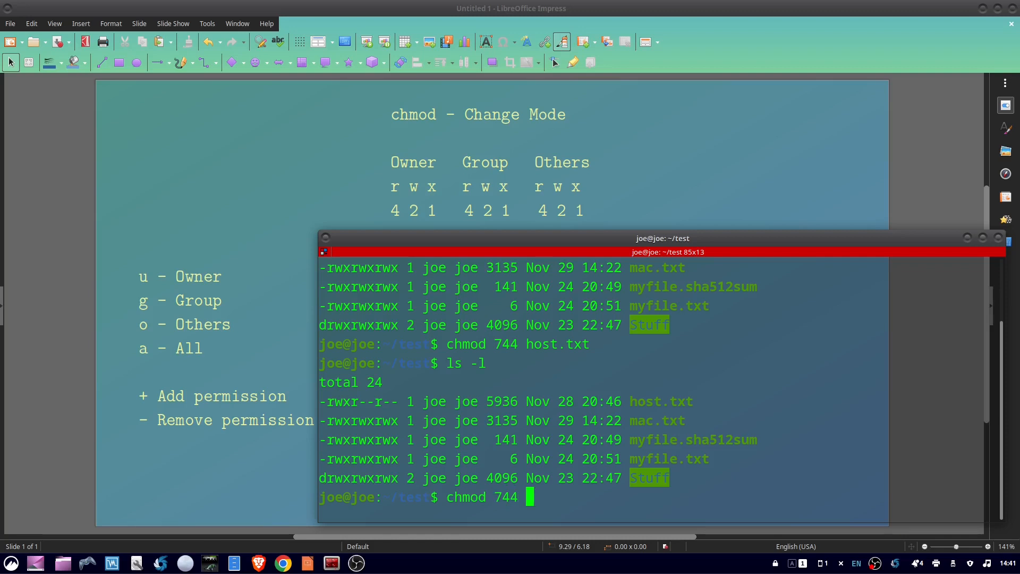
pyautogui.write('Stuff')
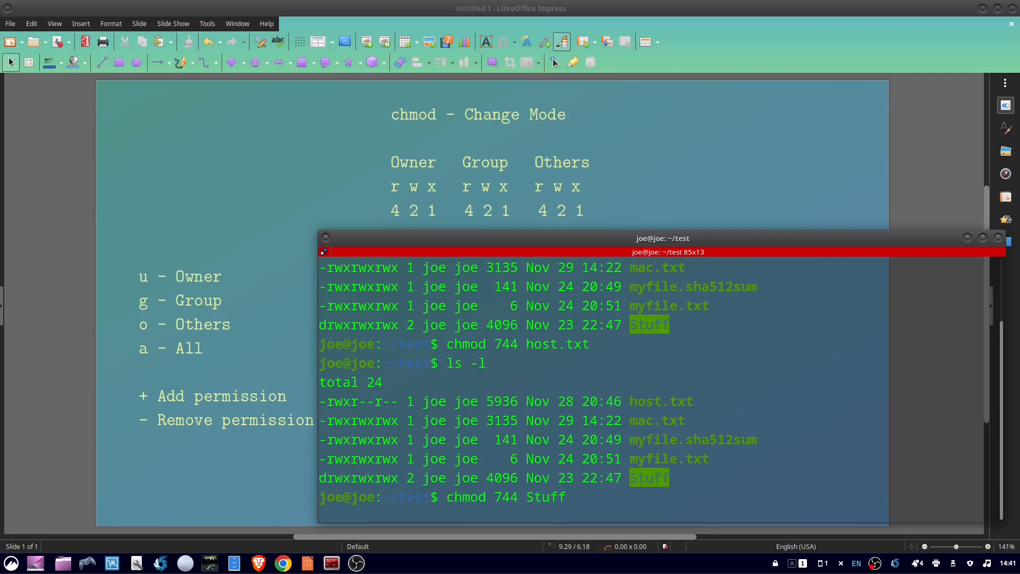
pyautogui.write('ls')
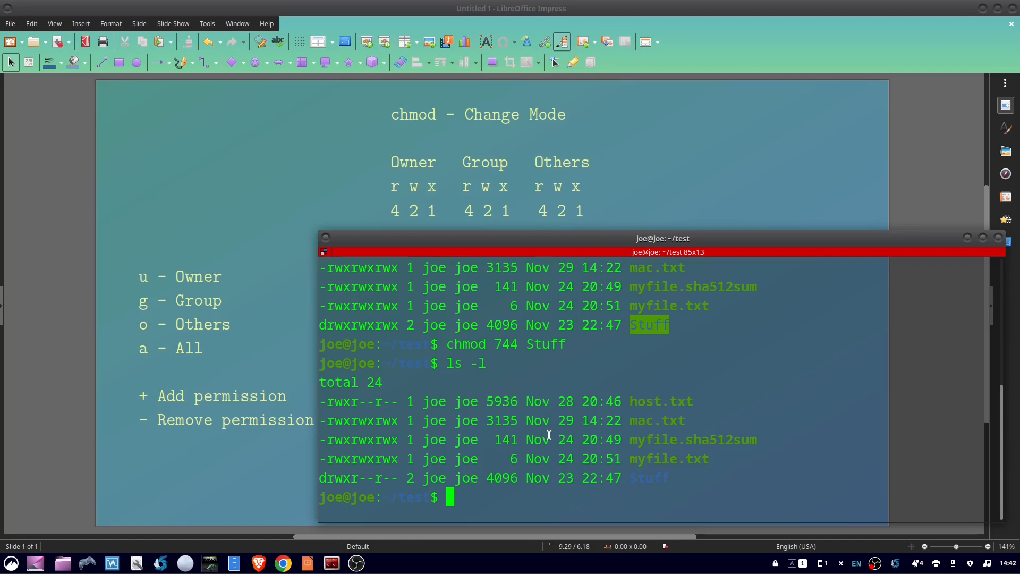
pyautogui.write('chmod -')
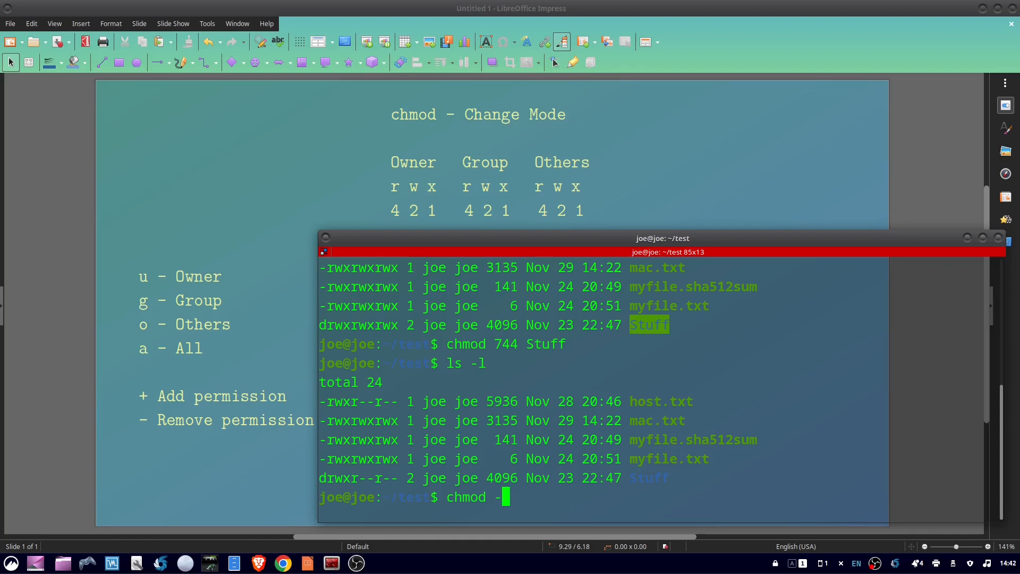
# - Run chmod -R 744 Stuff to set the folder and its contents recursively
pyautogui.write('R')
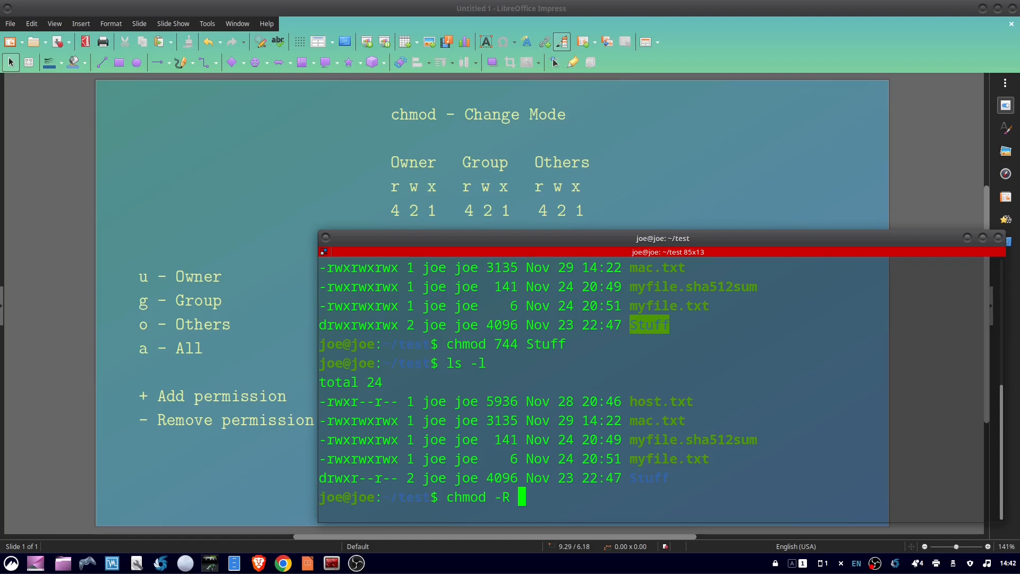
pyautogui.write('744')
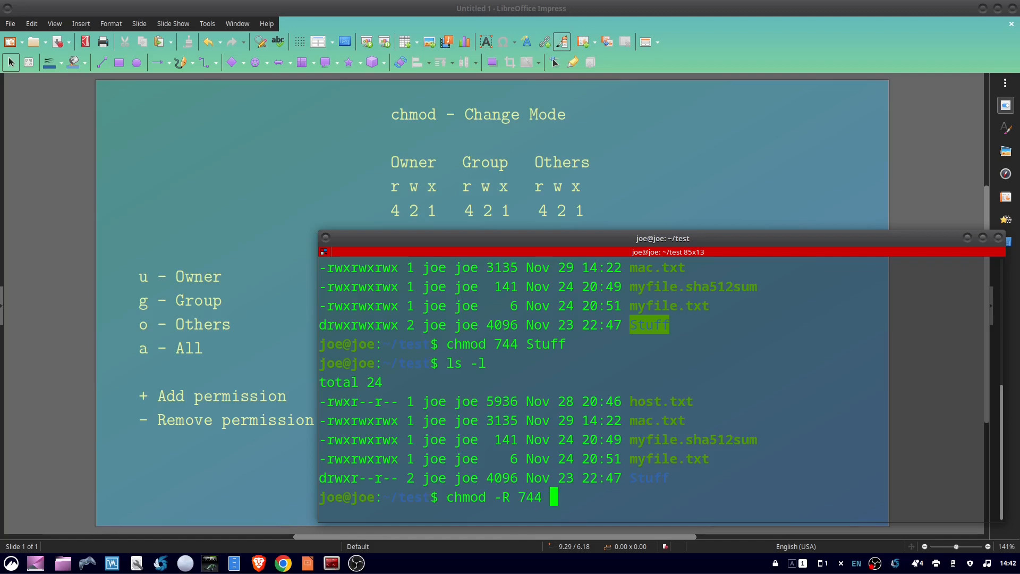
pyautogui.write('Stu')
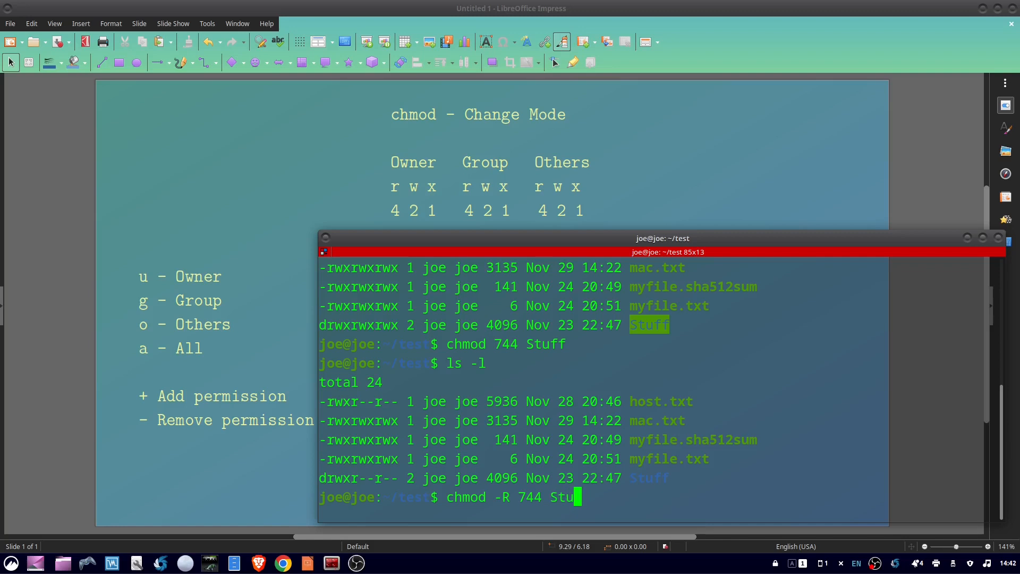
pyautogui.write('ff')
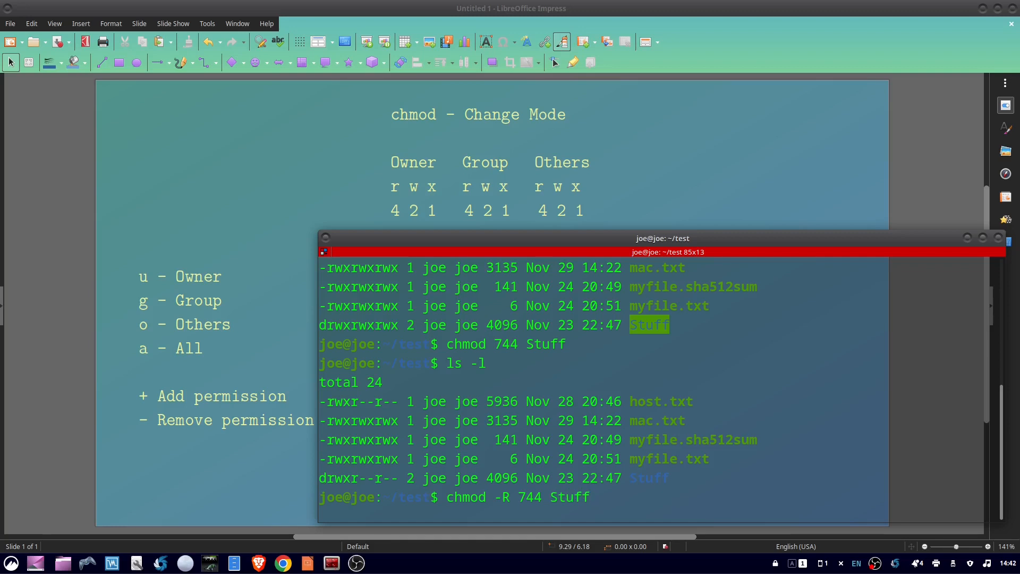
pyautogui.press('Return')
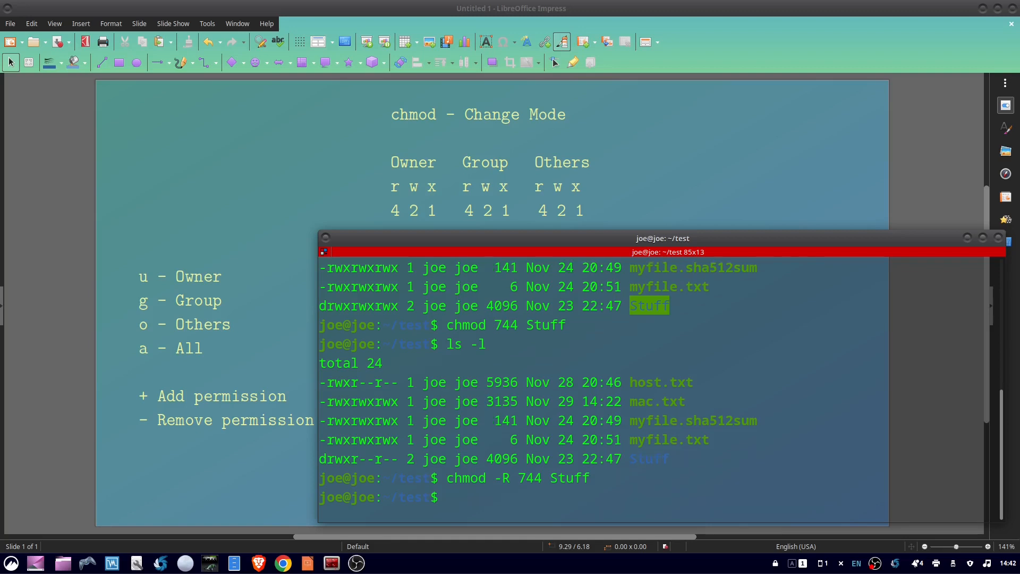
# - Enter Stuff, list its files to confirm rwxr--r--, and cd back to test
pyautogui.write('cd')
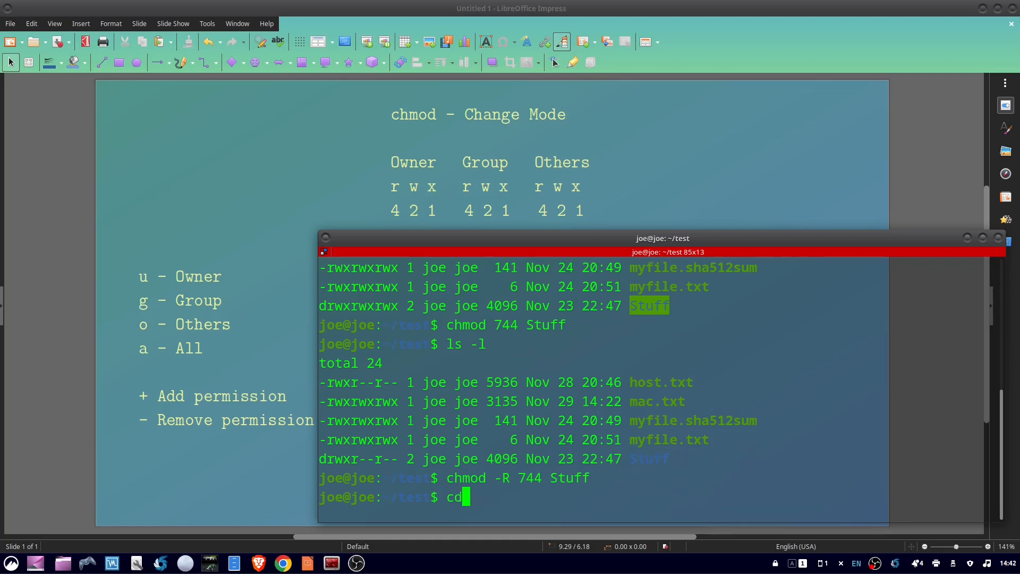
pyautogui.write('Stu')
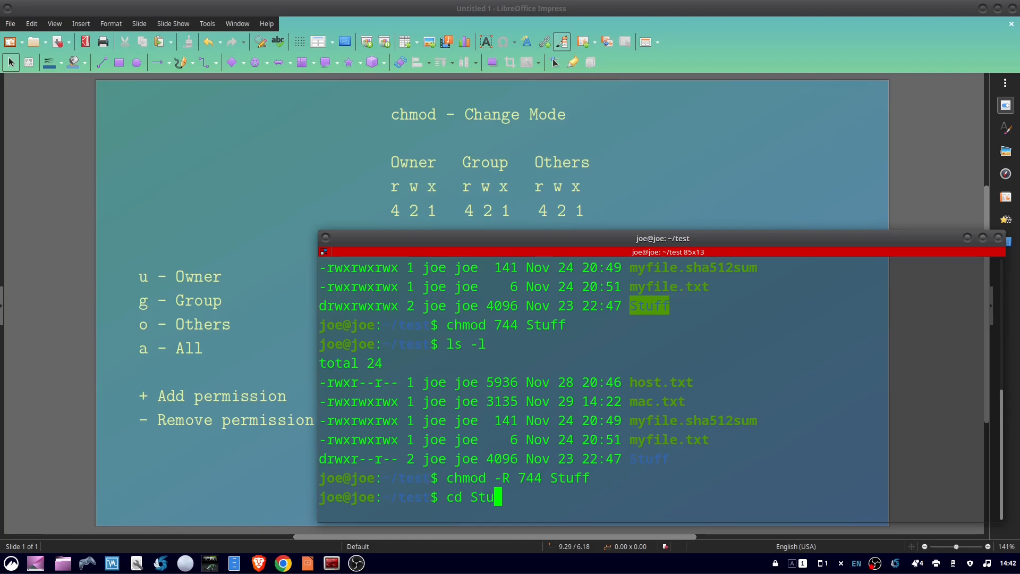
pyautogui.write('ff')
pyautogui.write('ls -l')
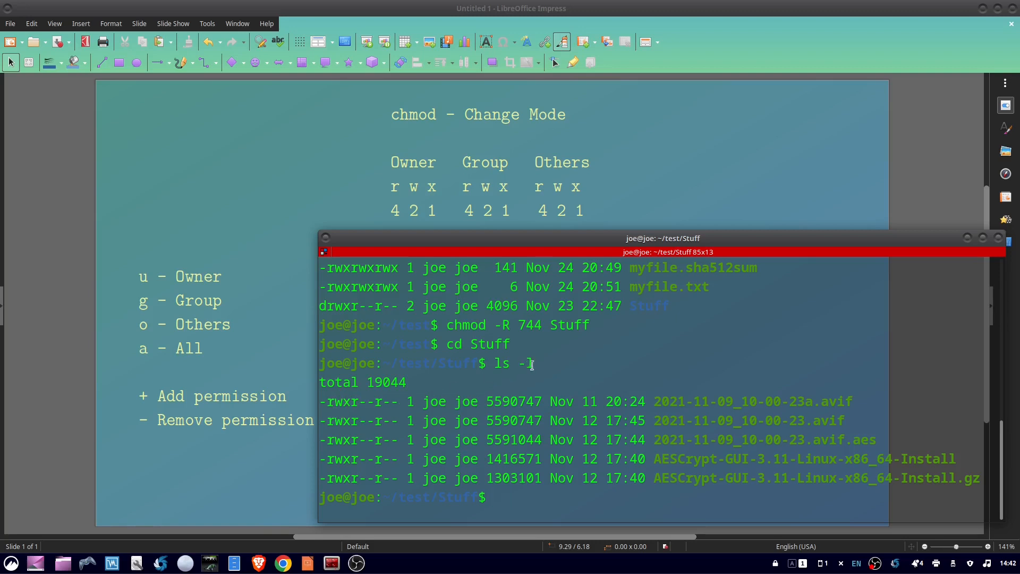
pyautogui.write('cd .')
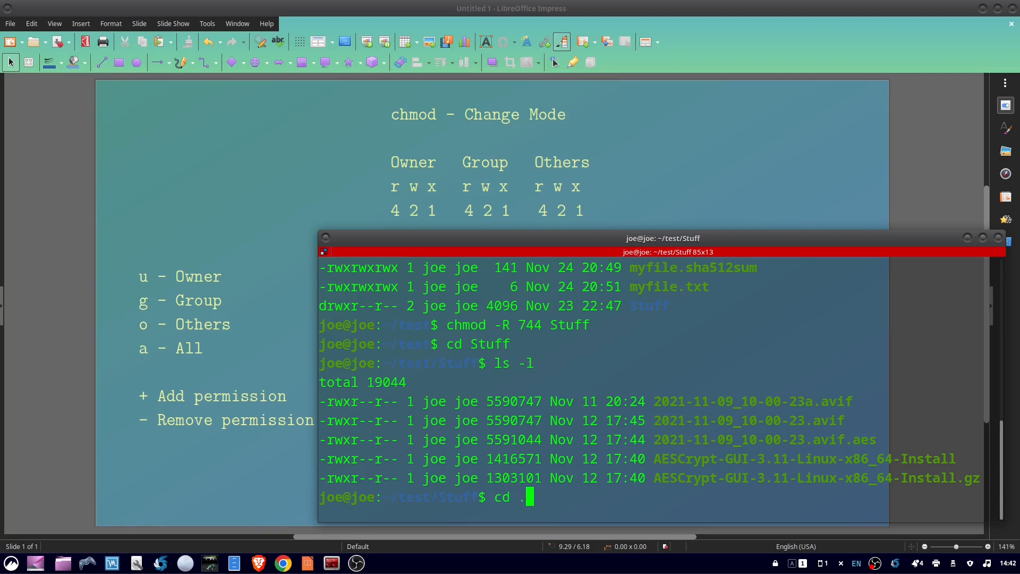
pyautogui.press('Return')
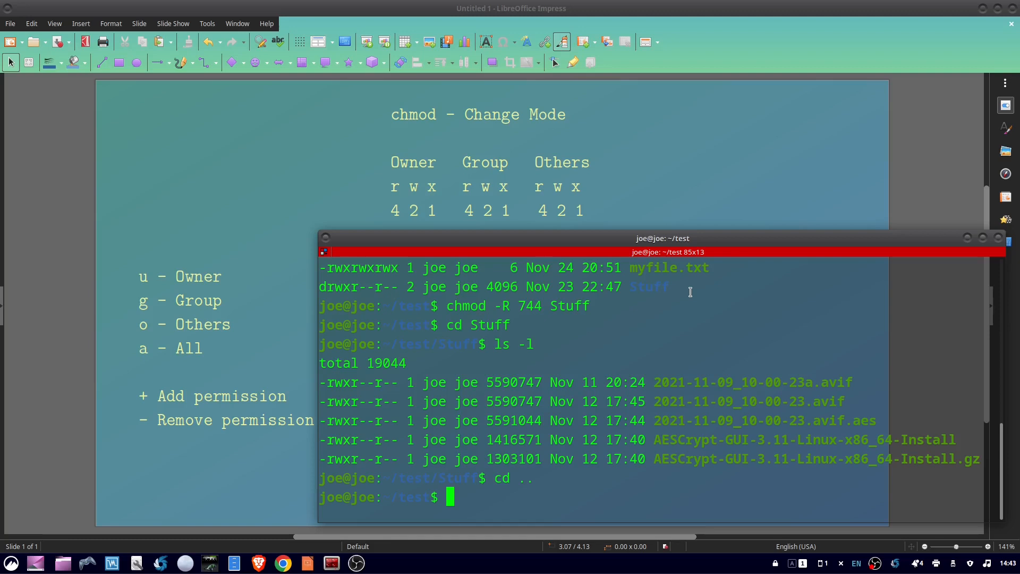
# - Run chmod g+wx host.txt and relist to confirm rwxrwxr--
pyautogui.write('chmo')
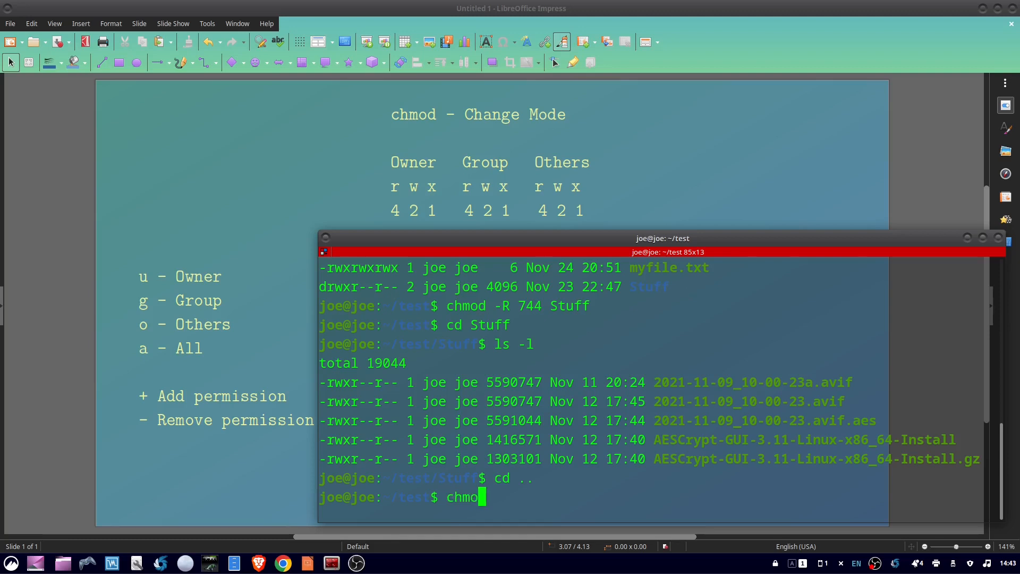
pyautogui.write('d')
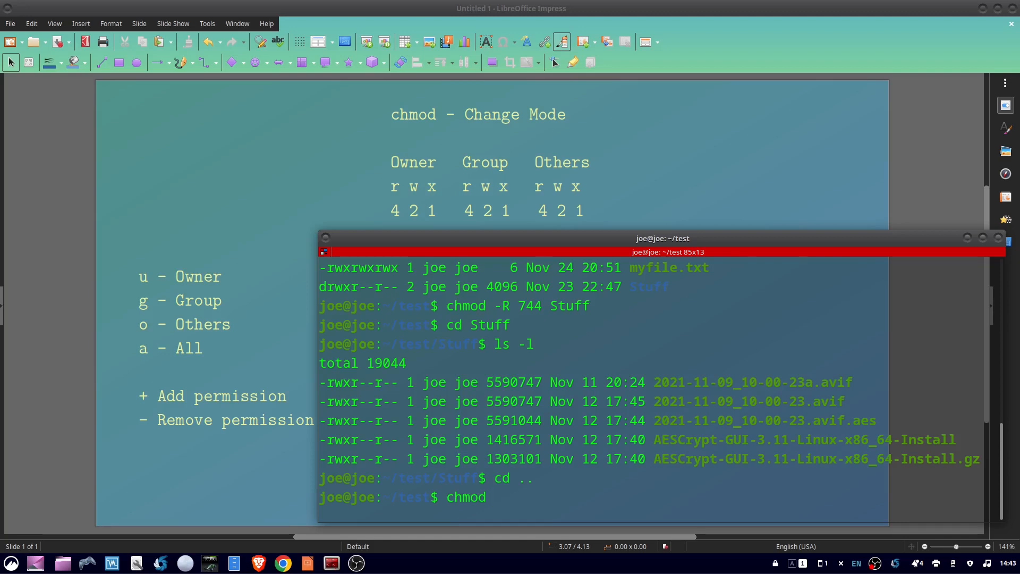
pyautogui.write('g')
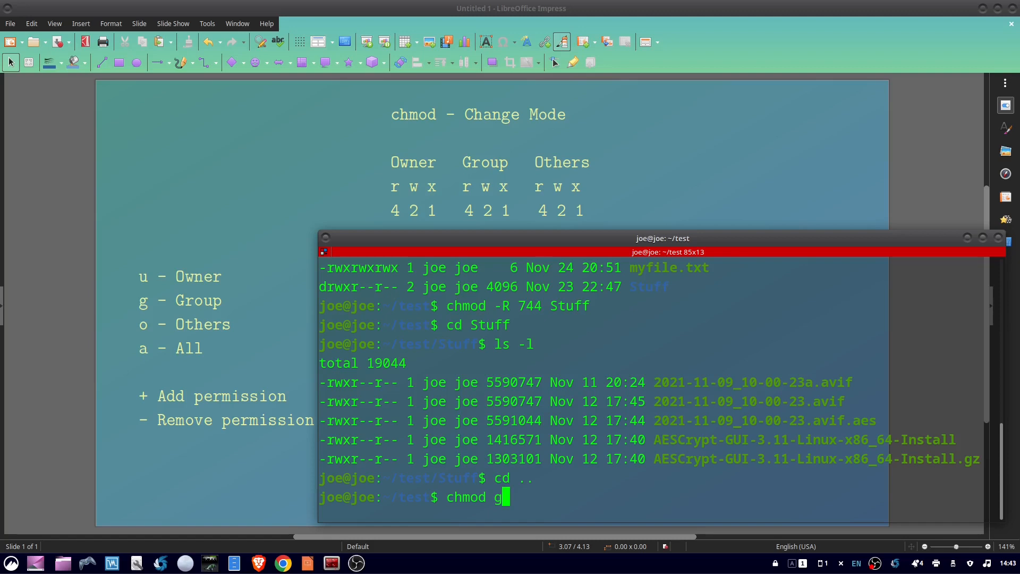
pyautogui.write('+')
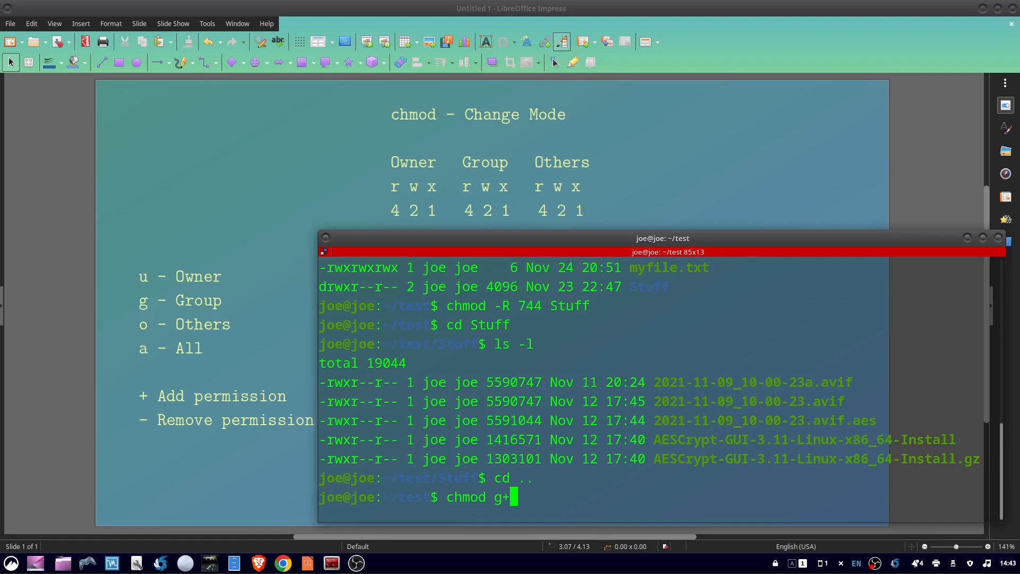
pyautogui.write('w')
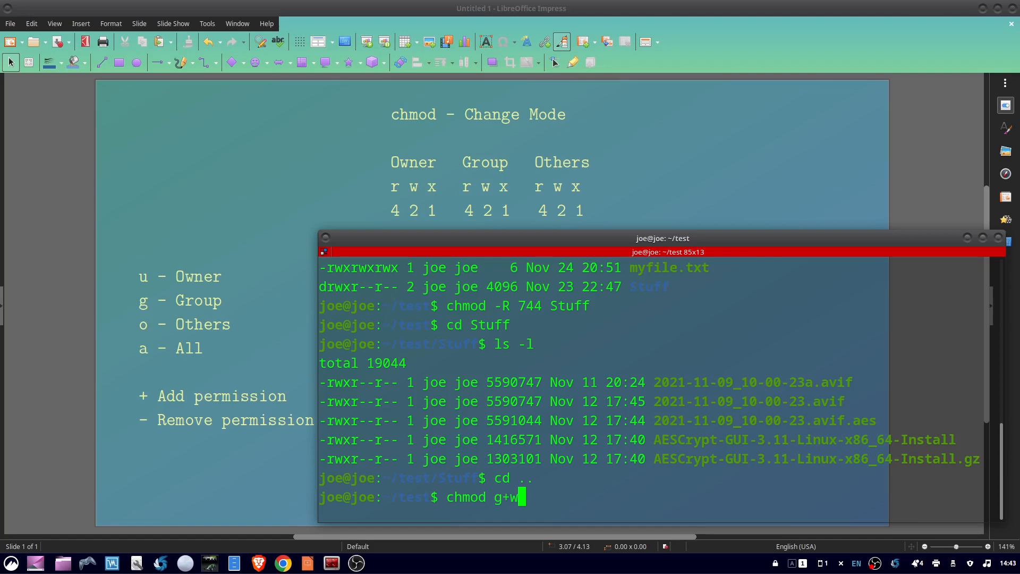
pyautogui.write('x h')
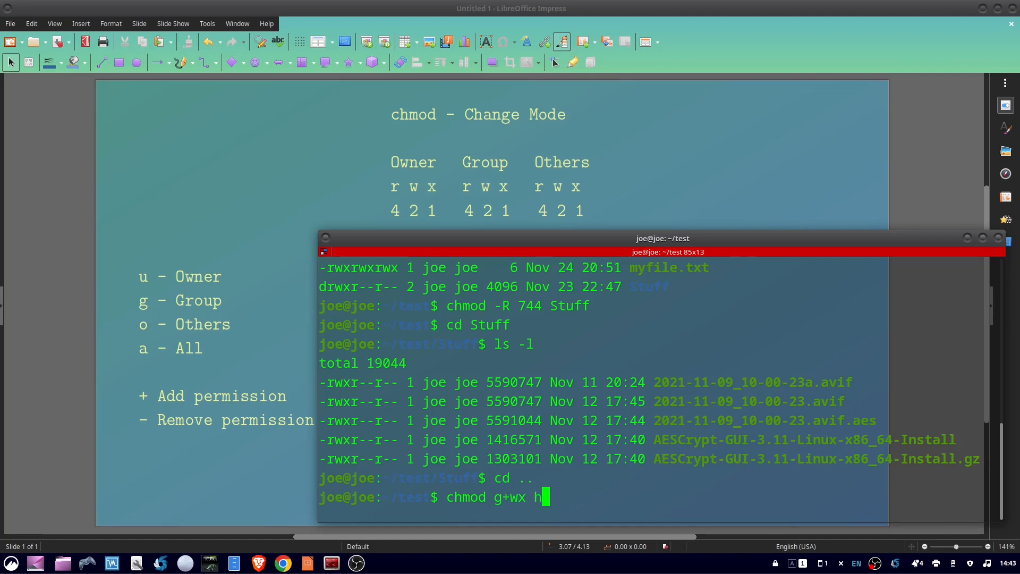
pyautogui.write('os')
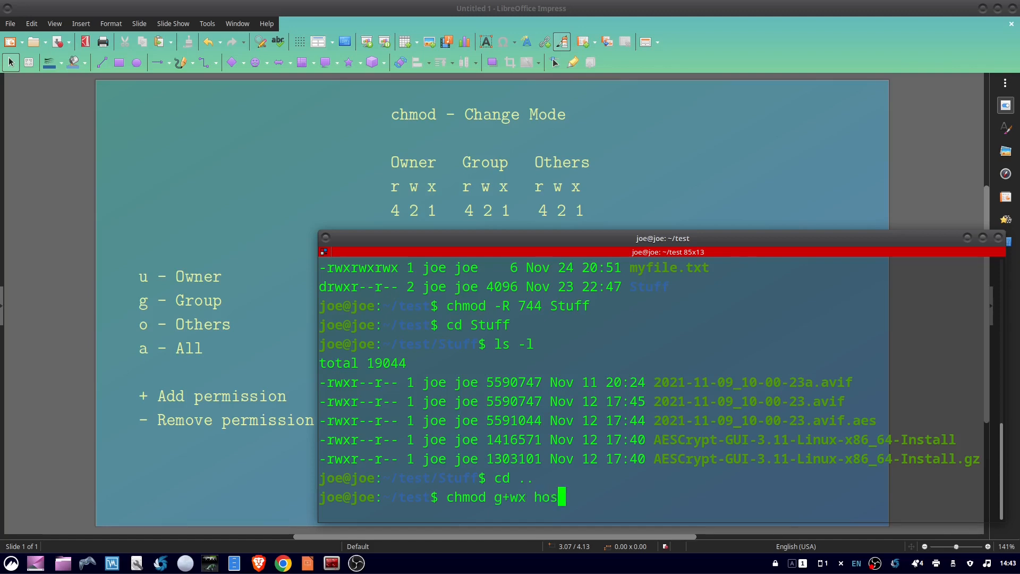
pyautogui.write('t.')
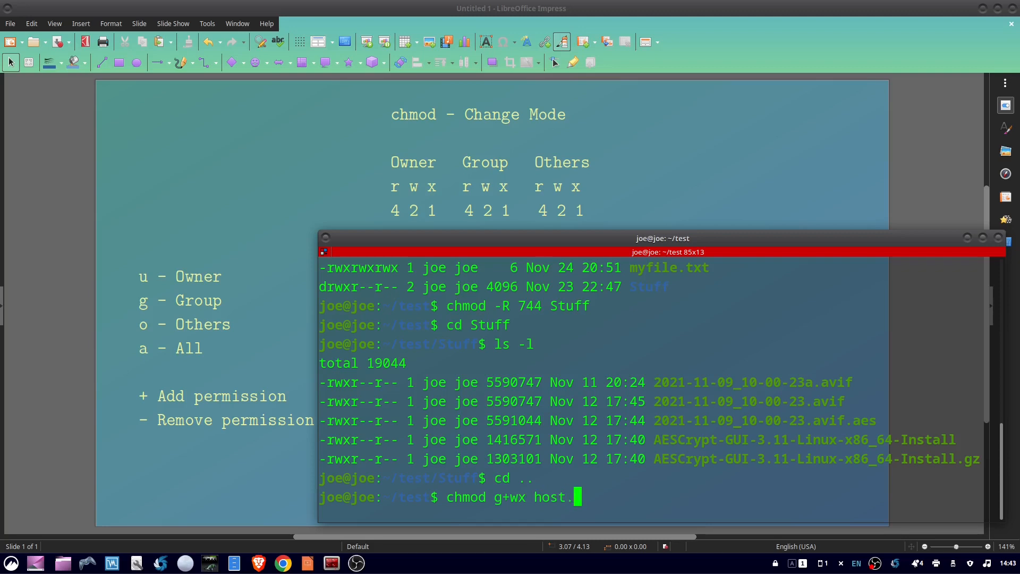
pyautogui.press('Return')
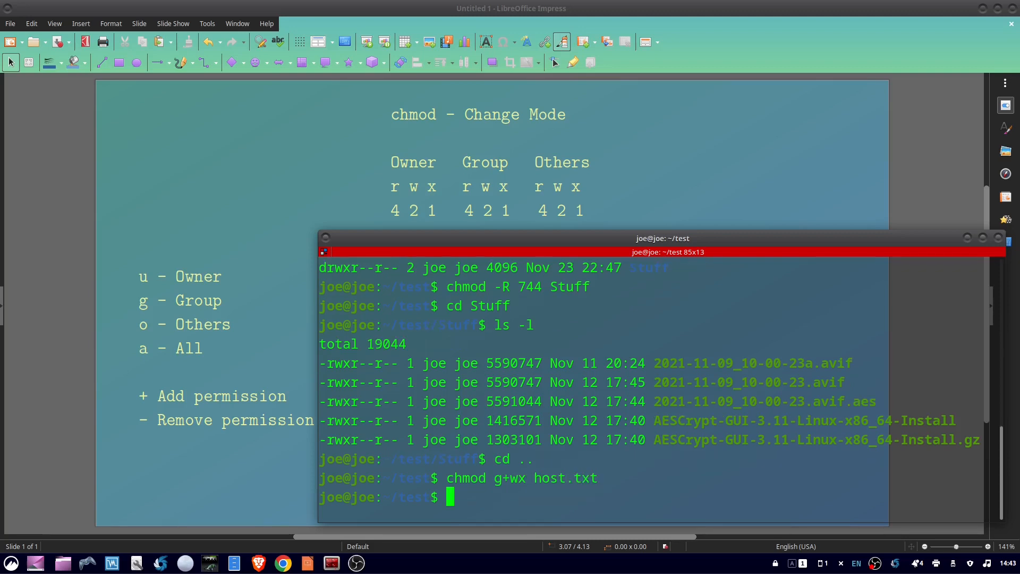
pyautogui.write('ls -l')
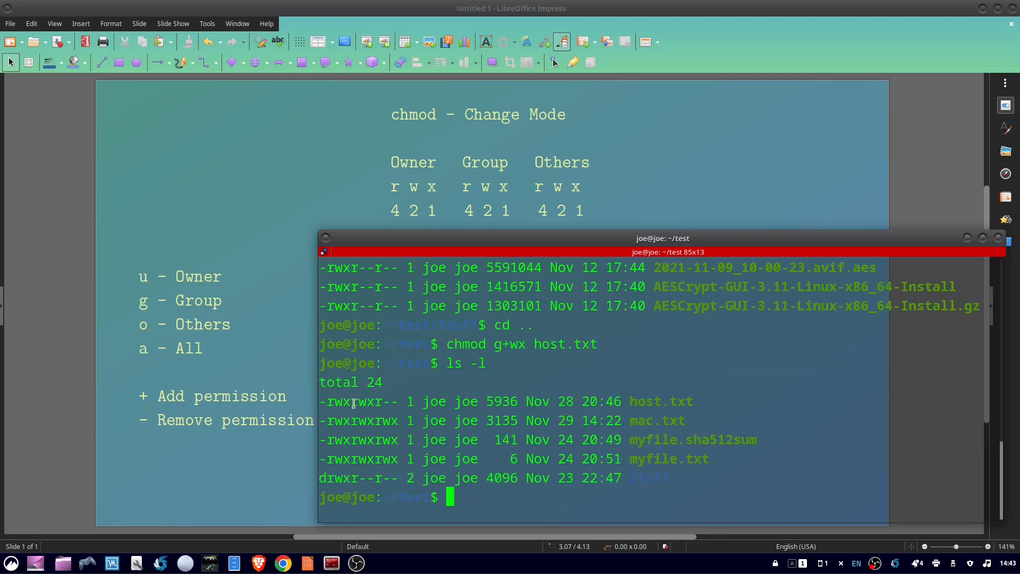
# - Run chmod g-wx host.txt and relist to confirm it is back to rwxr--r--
pyautogui.doubleClick(360, 402)
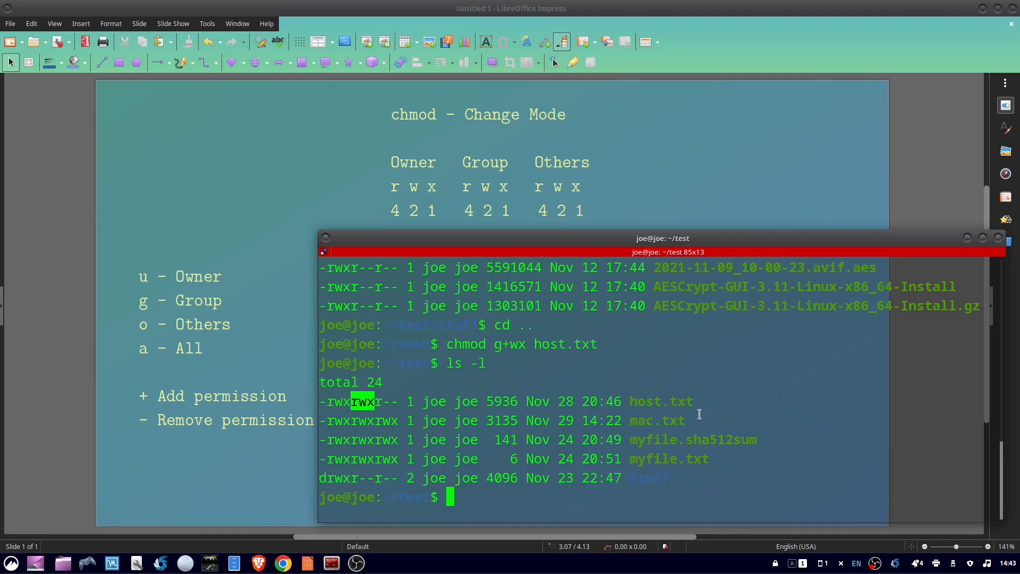
pyautogui.write('chmod g+wx host.txt')
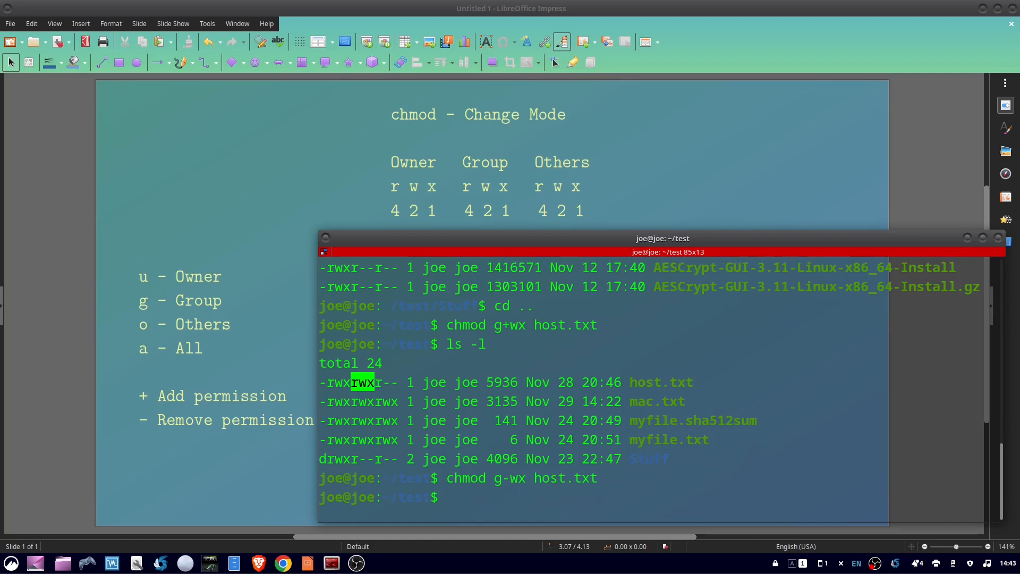
pyautogui.write('ls -')
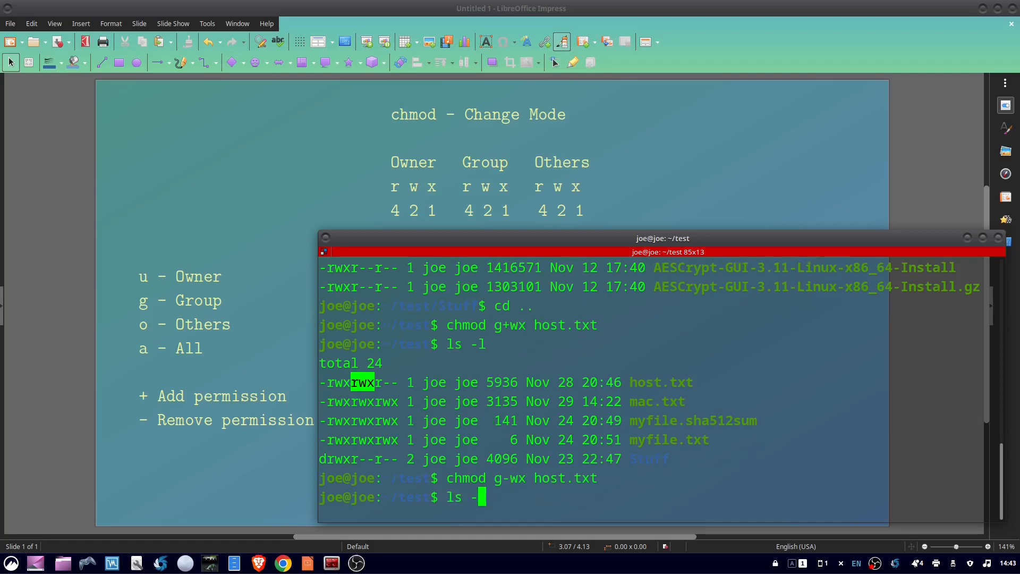
pyautogui.press('Return')
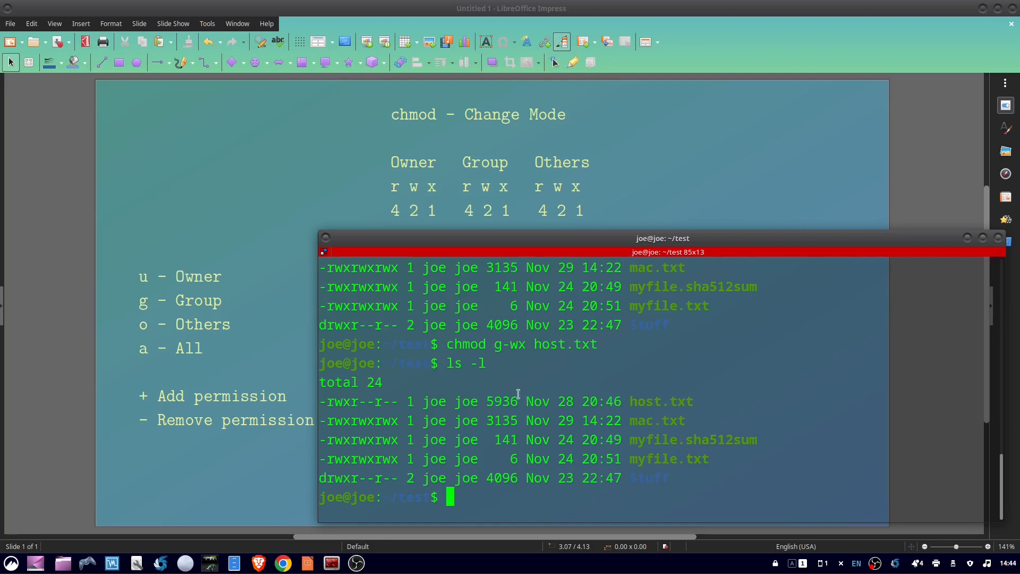